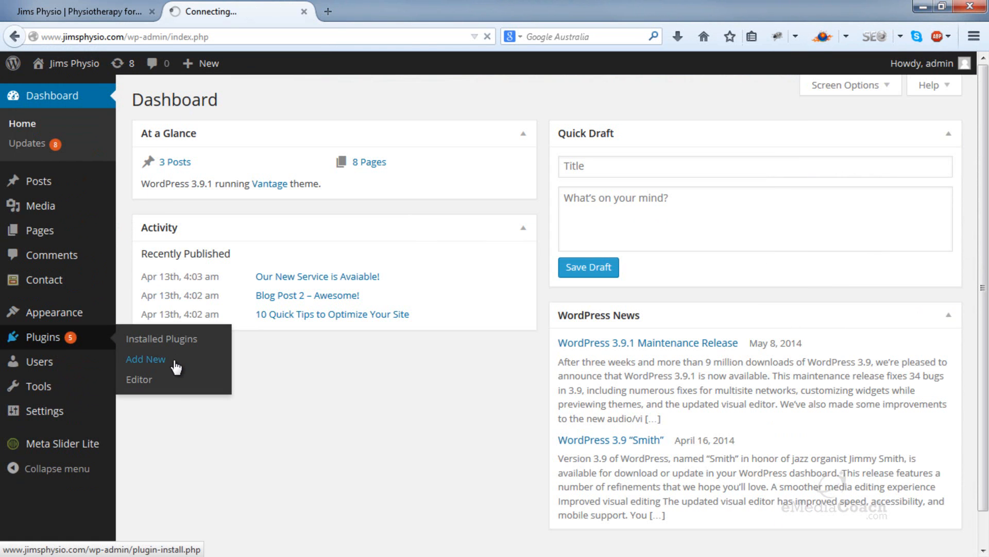
Search new plugins for 'disable comments' and install the Disable Comments plugin
left_click(146, 358)
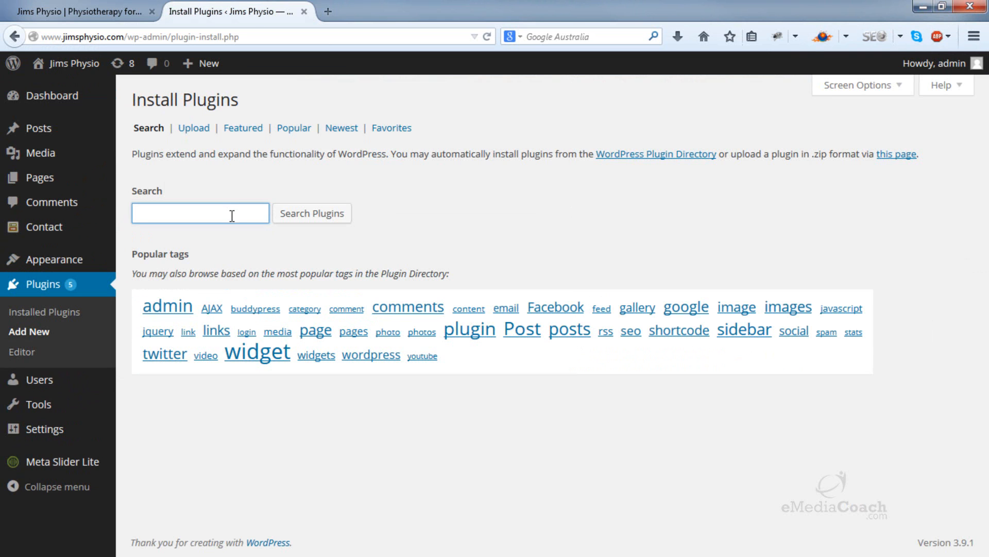
type("disable")
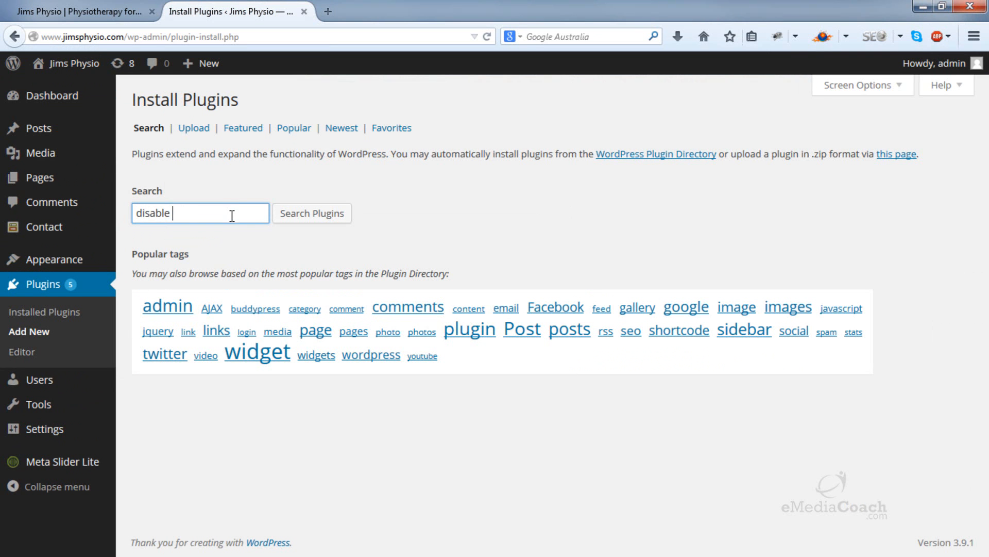
type("comments")
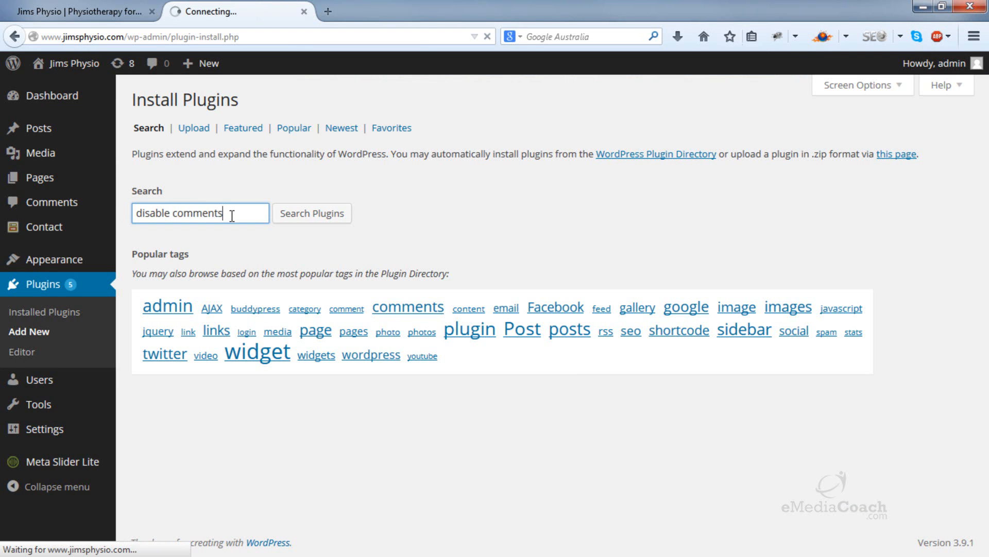
left_click(312, 212)
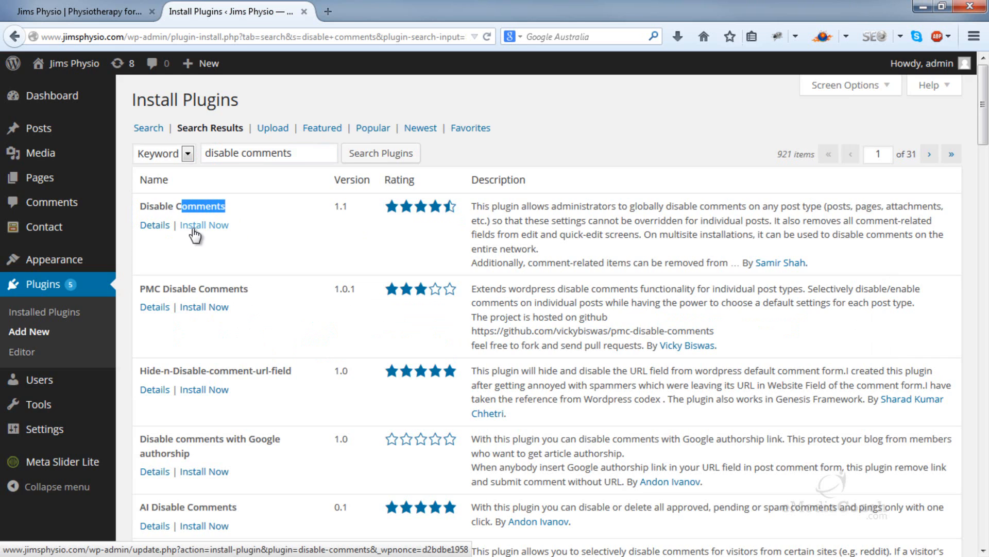
left_click(204, 225)
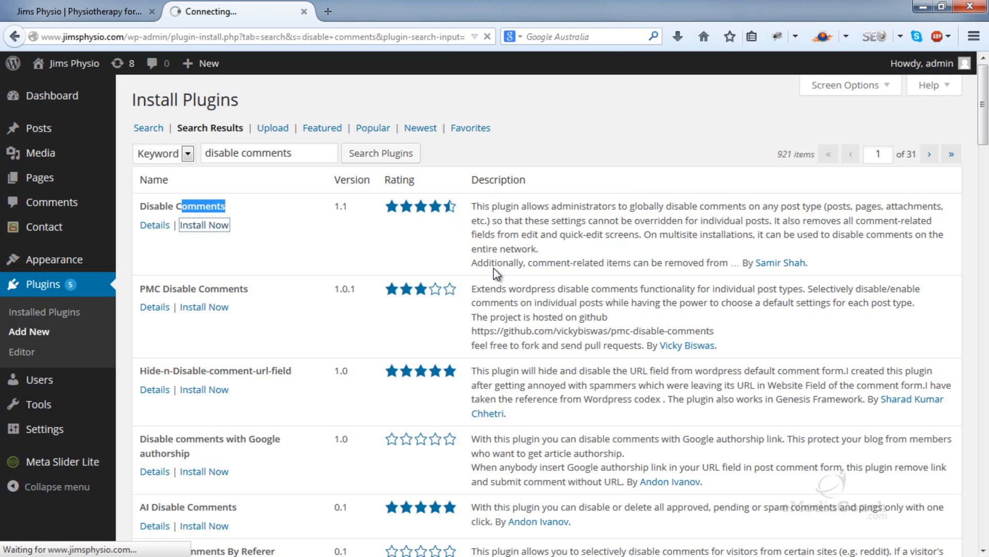
left_click(204, 225)
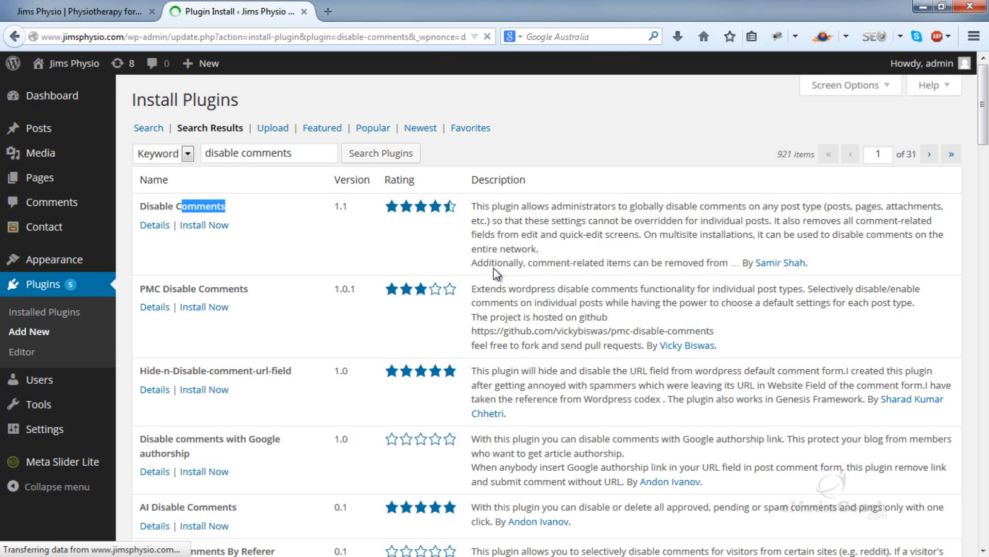
Activate the newly installed Disable Comments plugin
left_click(204, 225)
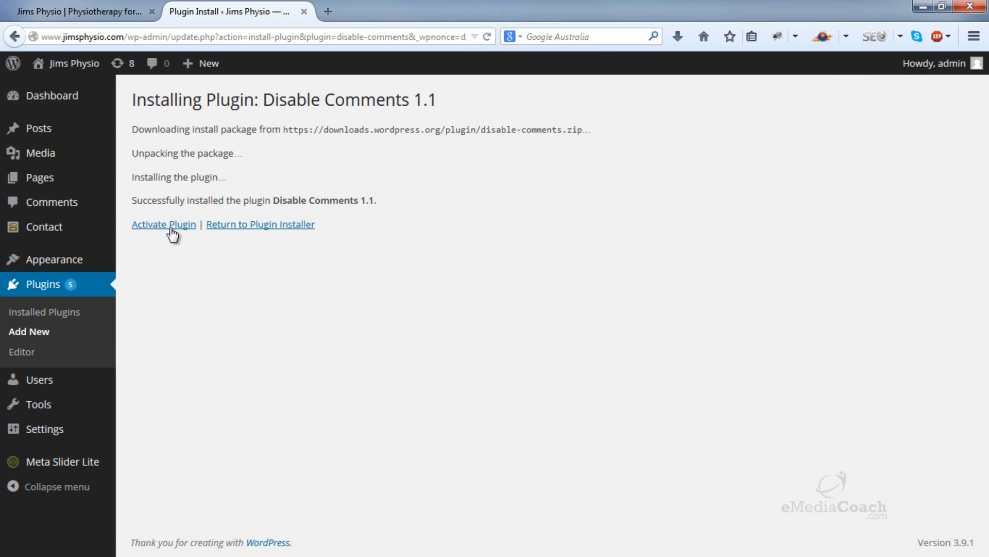
left_click(163, 224)
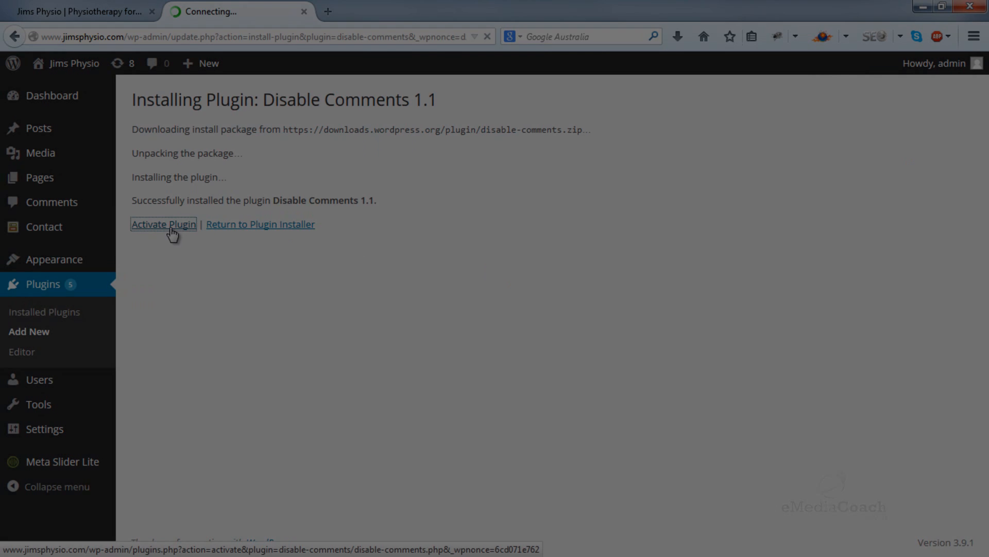
left_click(163, 224)
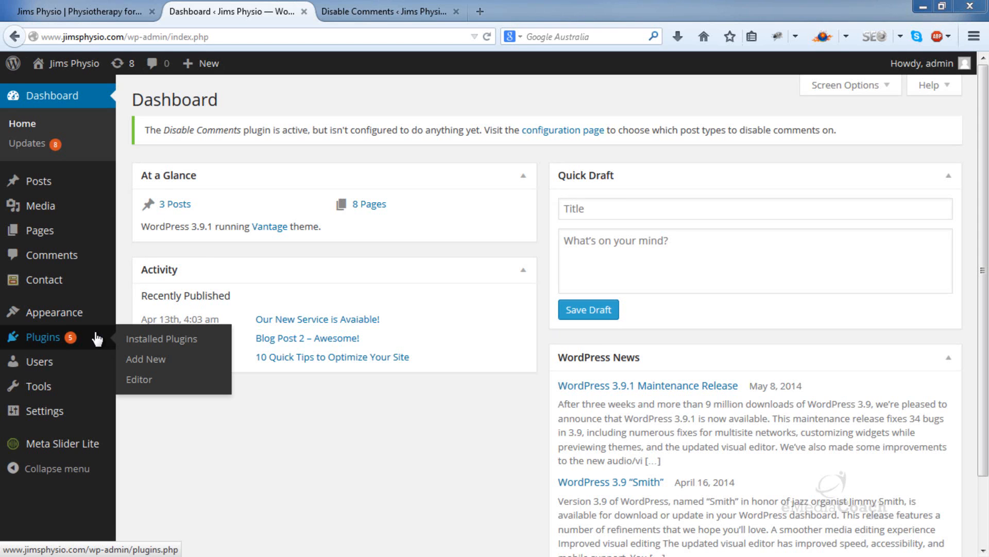
Find Disable Comments under Installed Plugins and open its Settings page
left_click(161, 339)
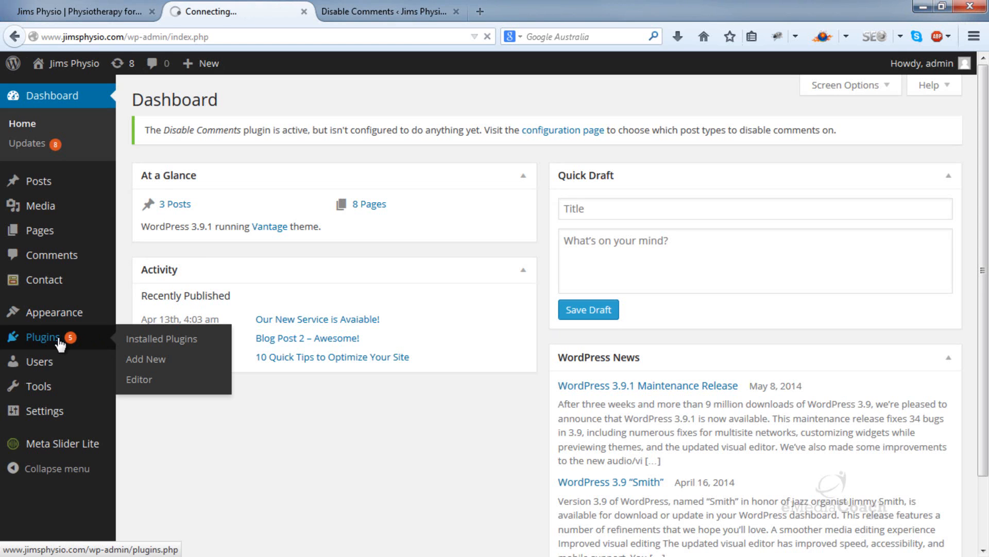
left_click(160, 338)
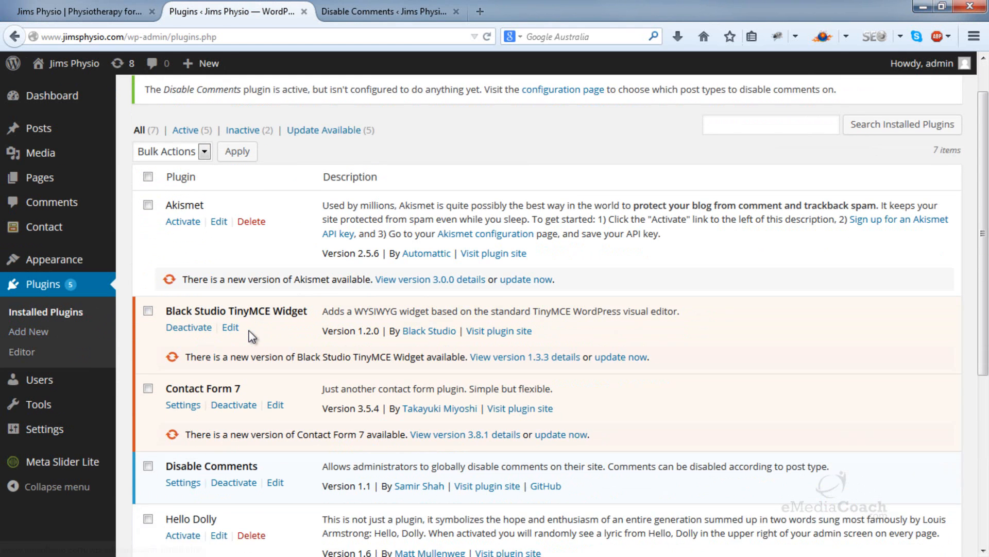
scroll("down", 3)
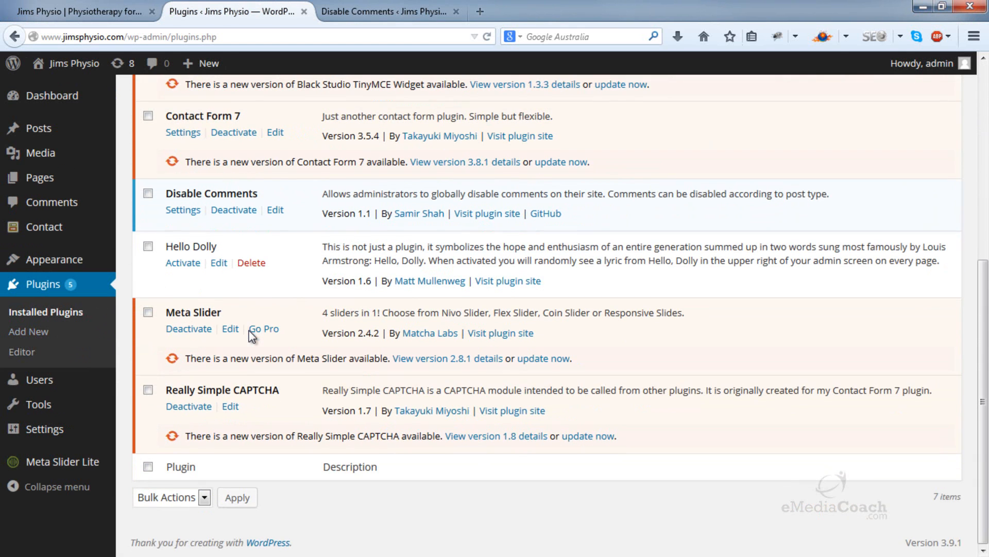
left_click(182, 210)
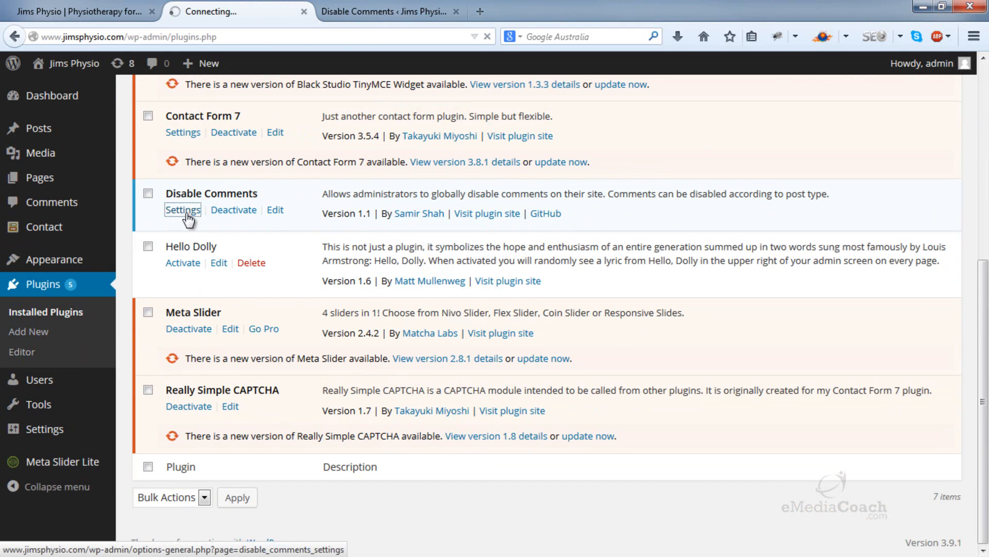
Select the Everywhere option, save changes, and view the Jim's Physiotherapy homepage tab
left_click(183, 210)
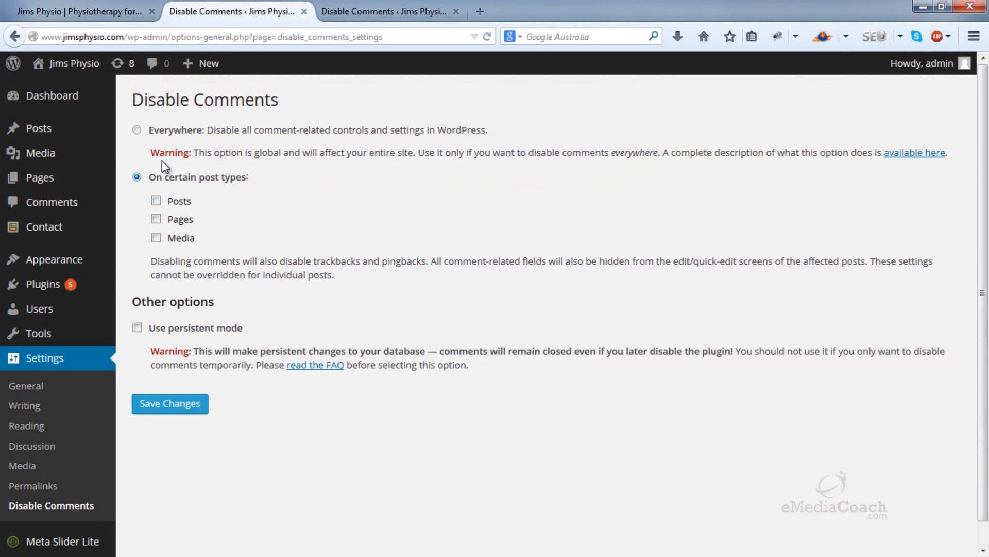
left_click(136, 130)
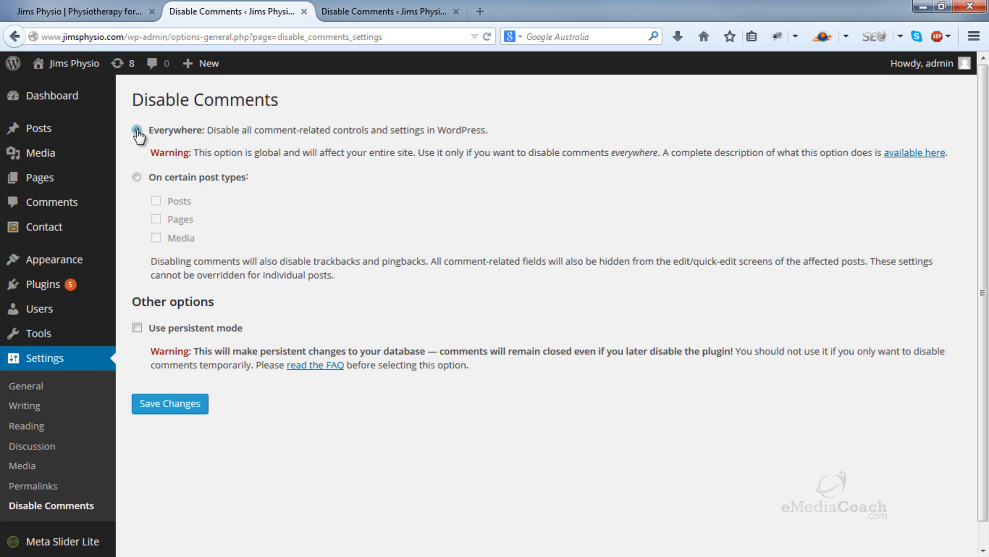
left_click(137, 177)
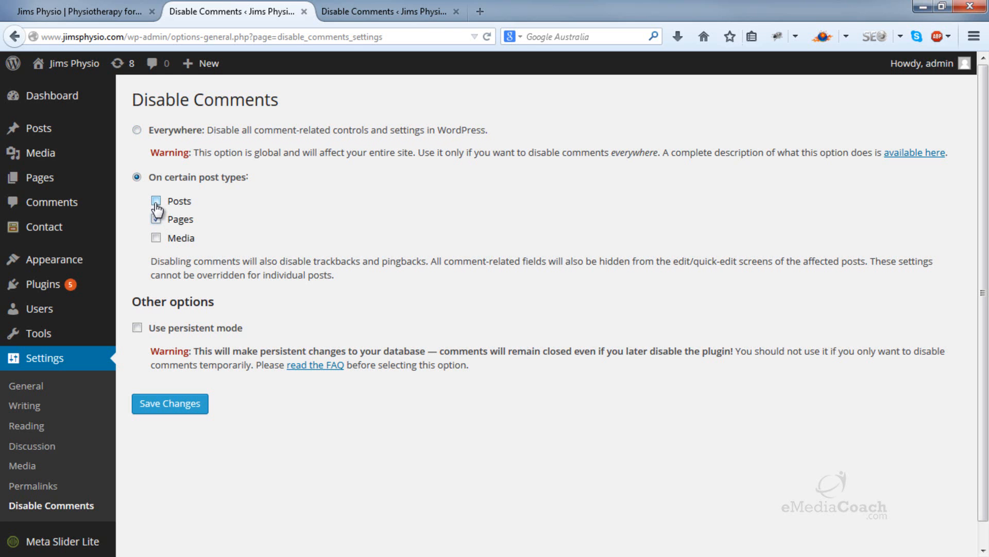
left_click(156, 200)
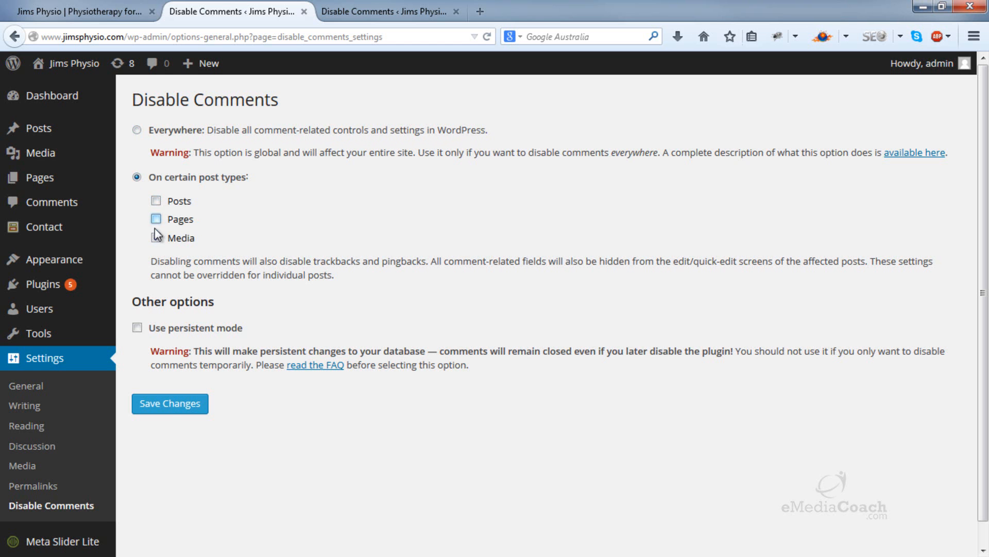
left_click(136, 130)
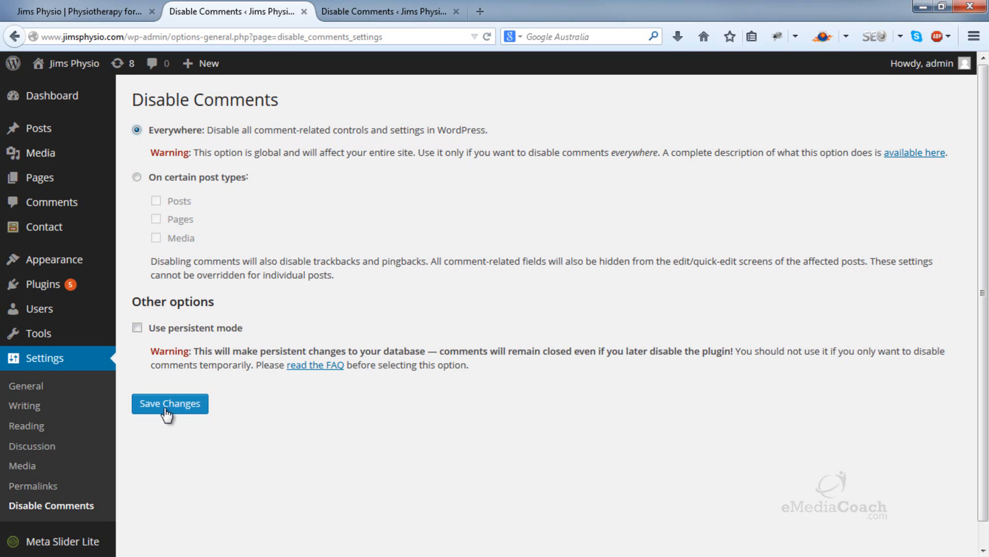
left_click(169, 403)
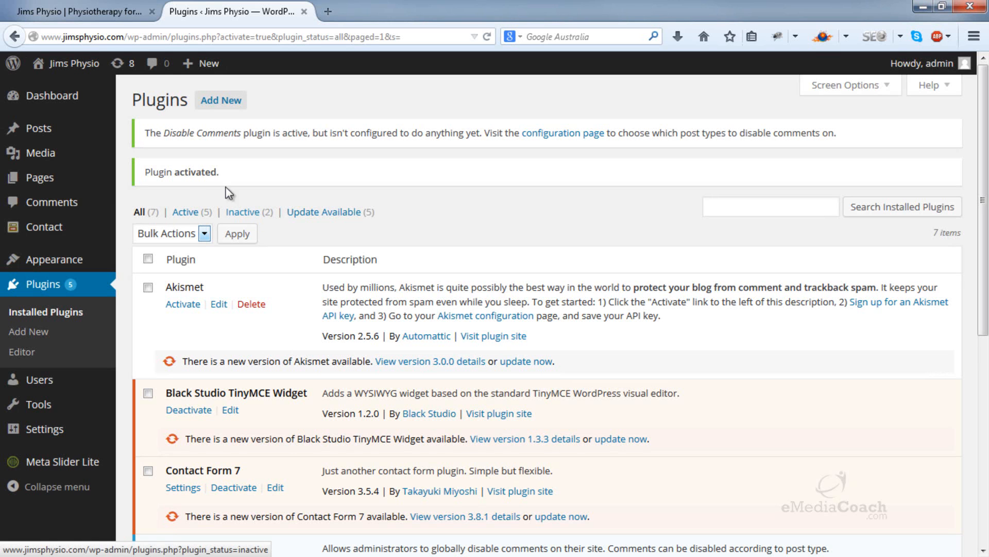
left_click(76, 12)
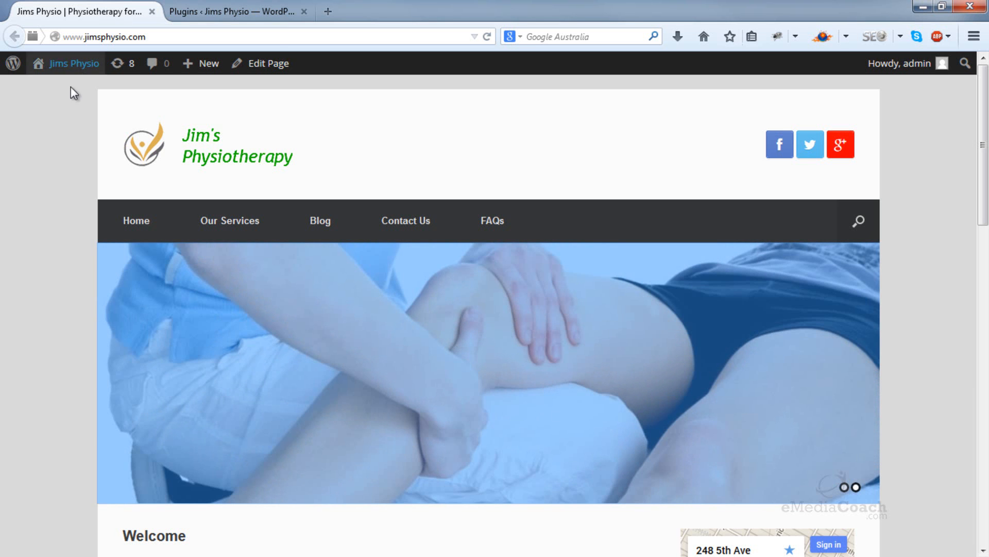
scroll("down", 3)
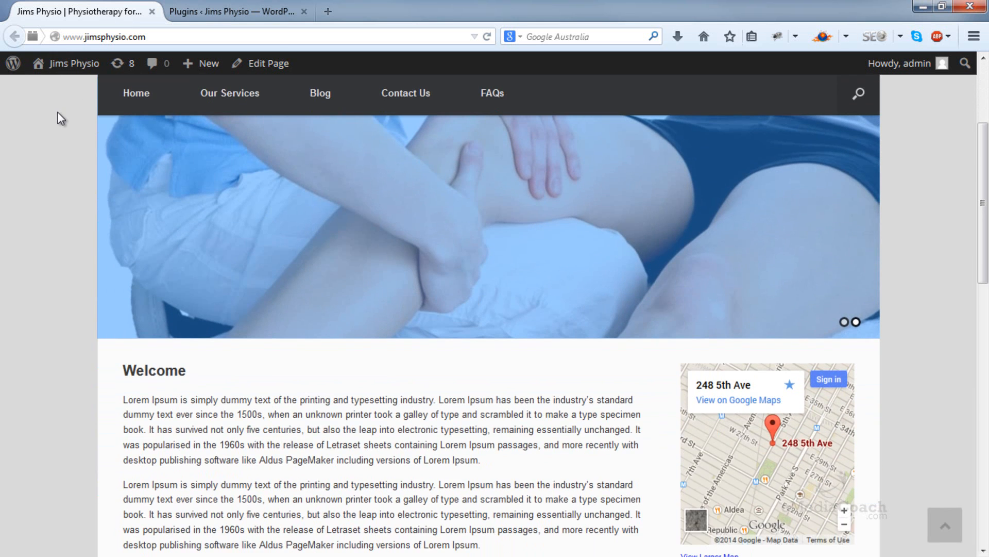
scroll("up", 3)
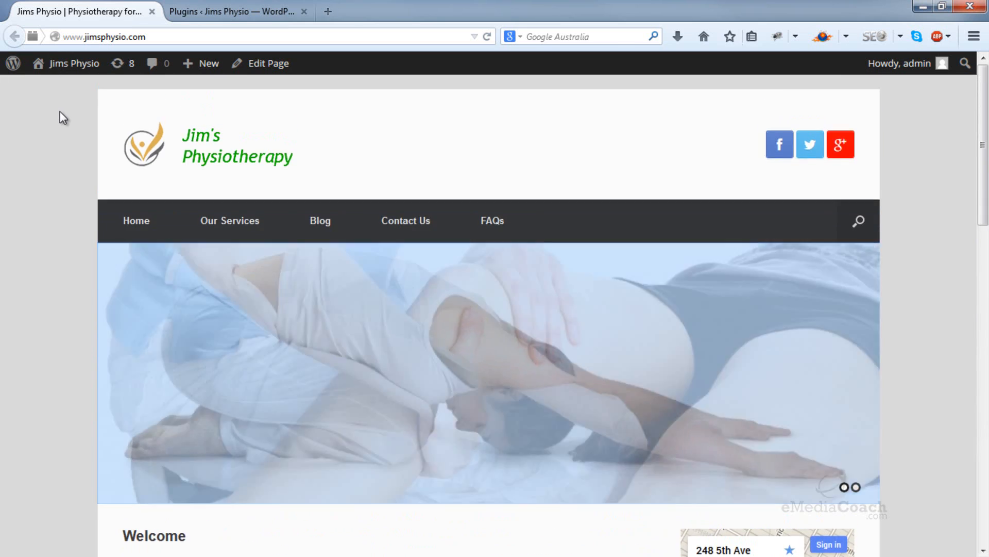
scroll("down", 3)
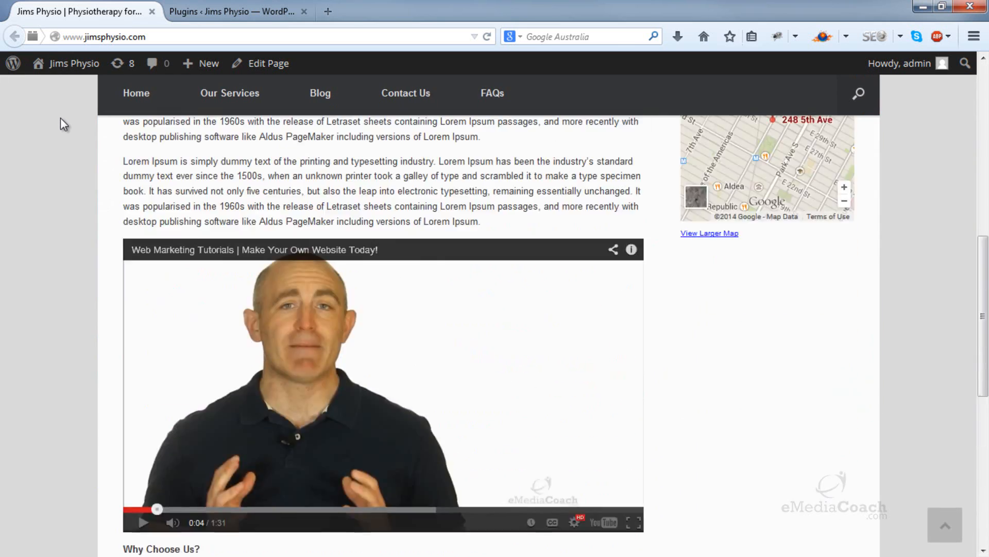
scroll("up", 3)
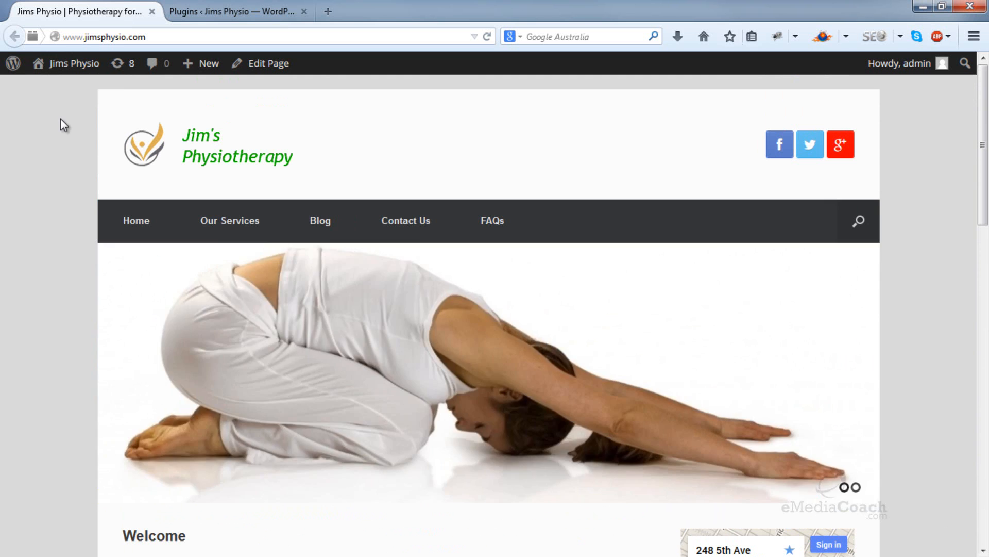